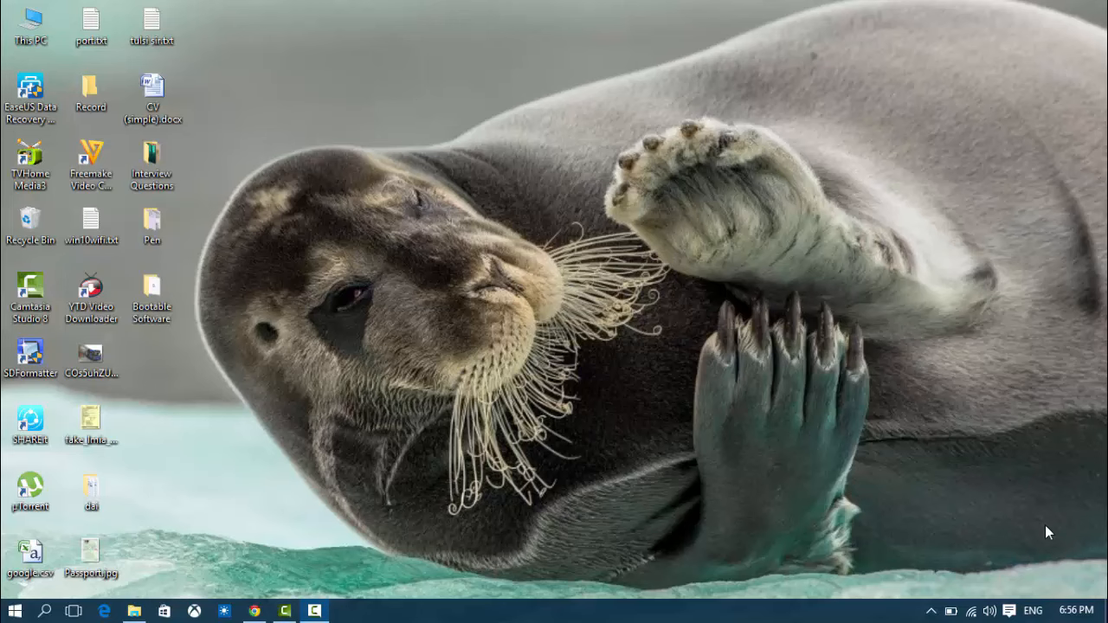
mouse_move(673, 460)
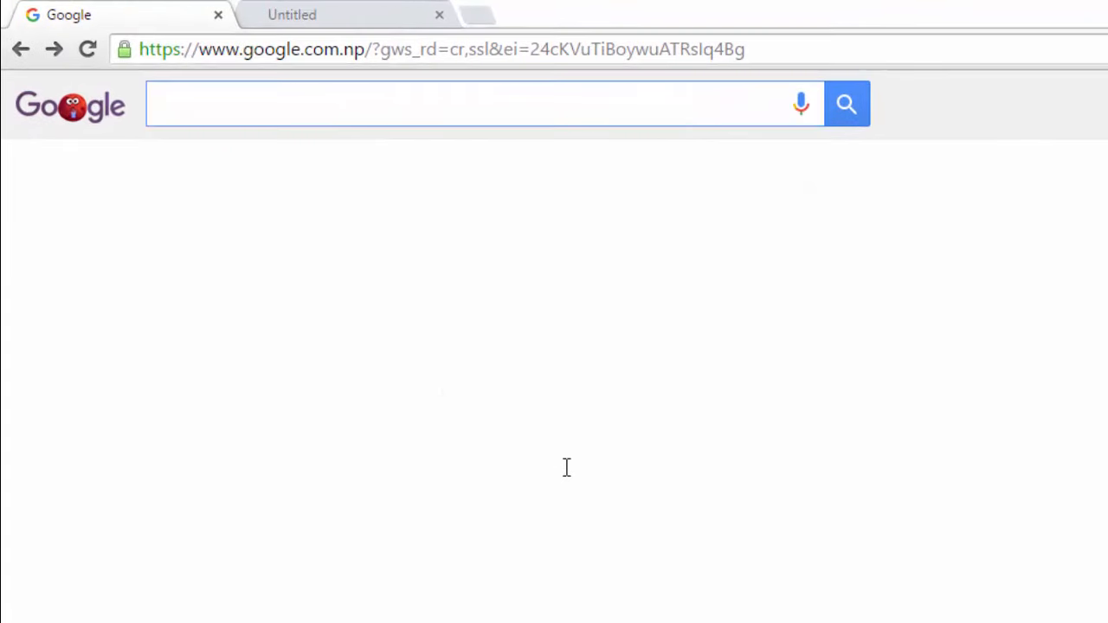
Search Google for 'poweriso' via the suggestion and reach the PowerISO website
text(p)
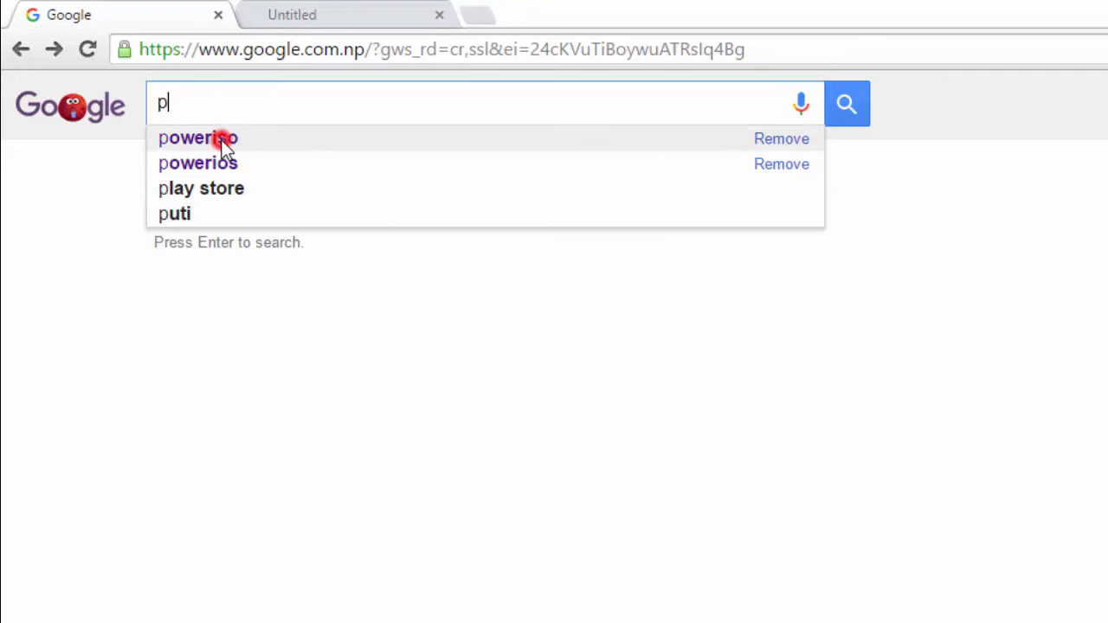
click(198, 138)
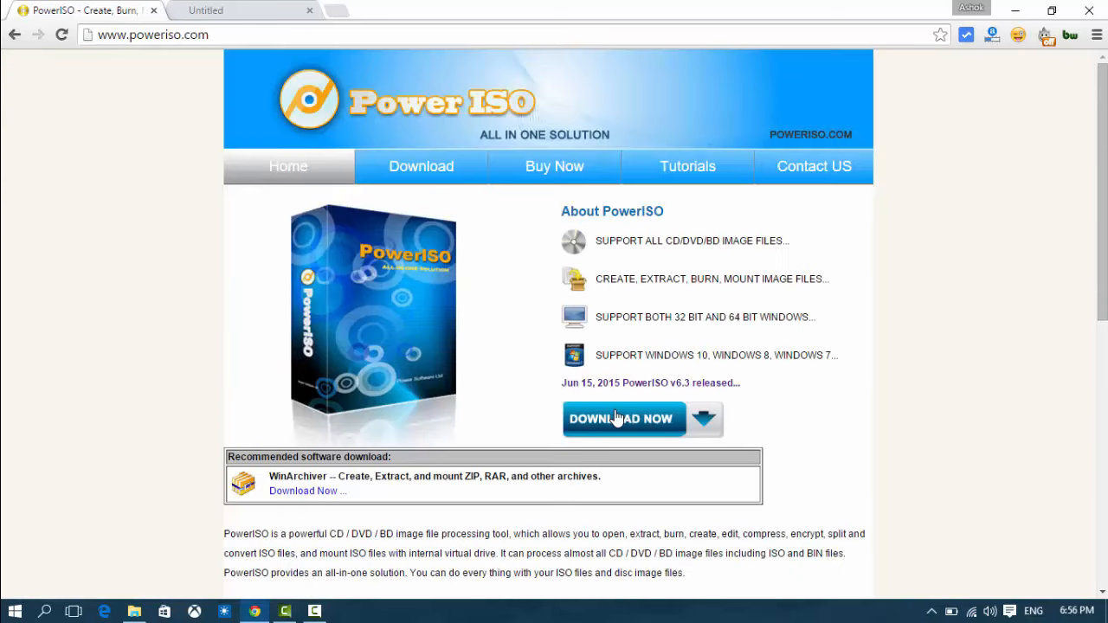
Go to the Download PowerISO page and scroll to the 32-bit/64-bit v6.3 links
click(622, 419)
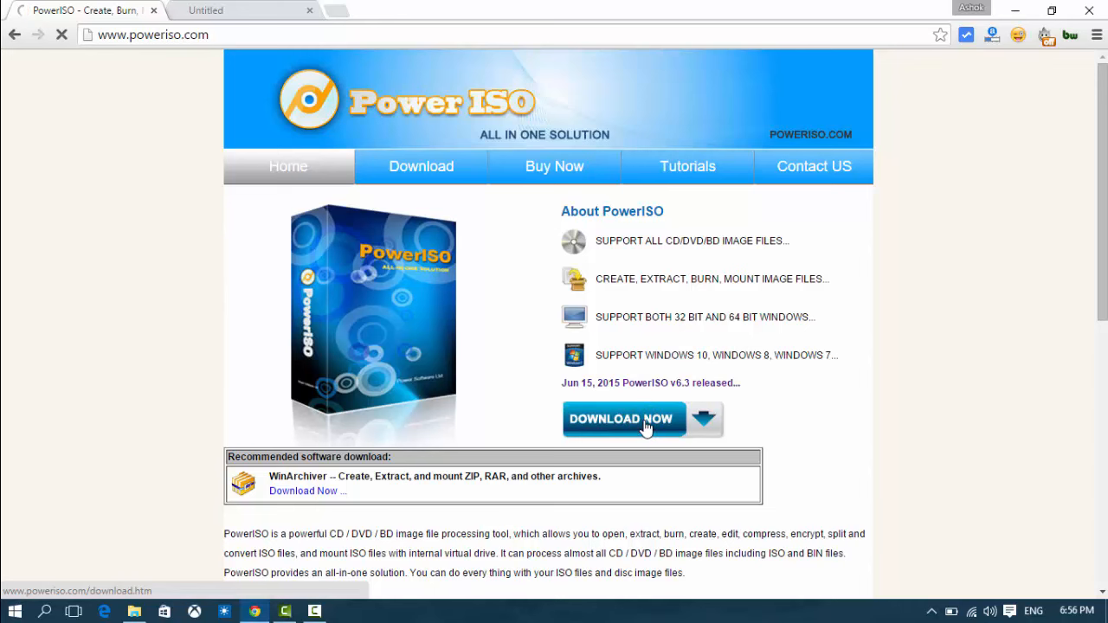
click(622, 419)
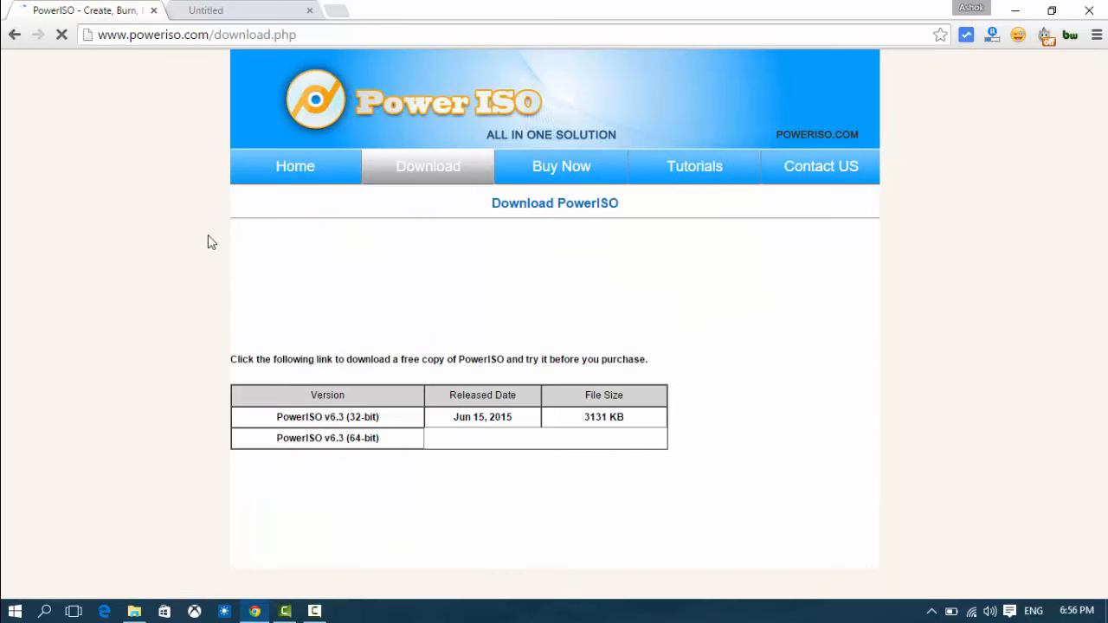
scroll(down, 3)
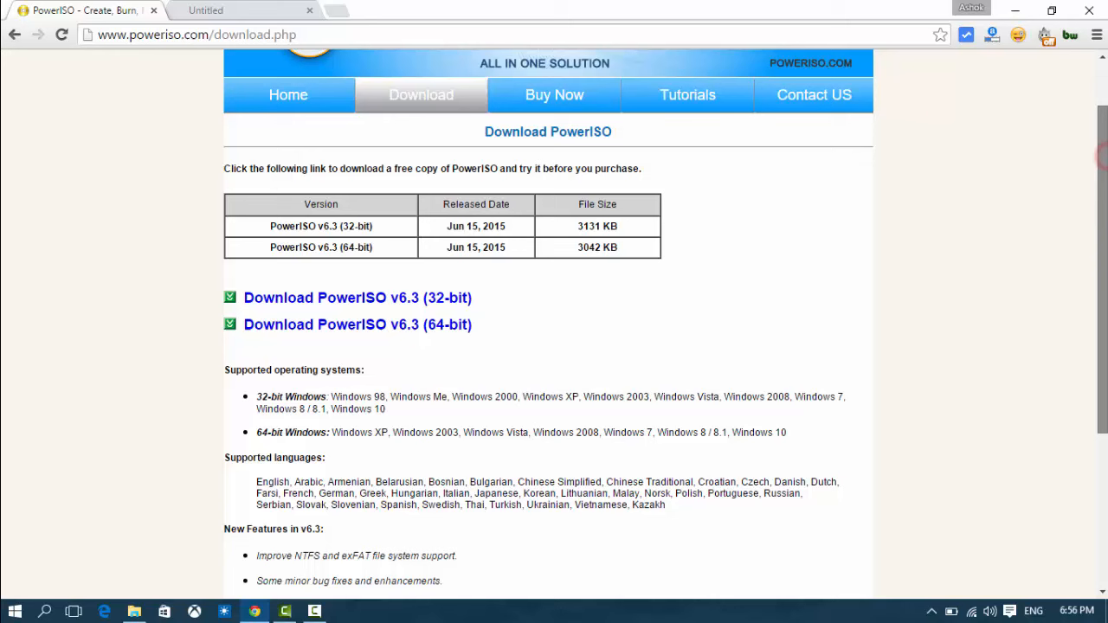
mouse_move(328, 363)
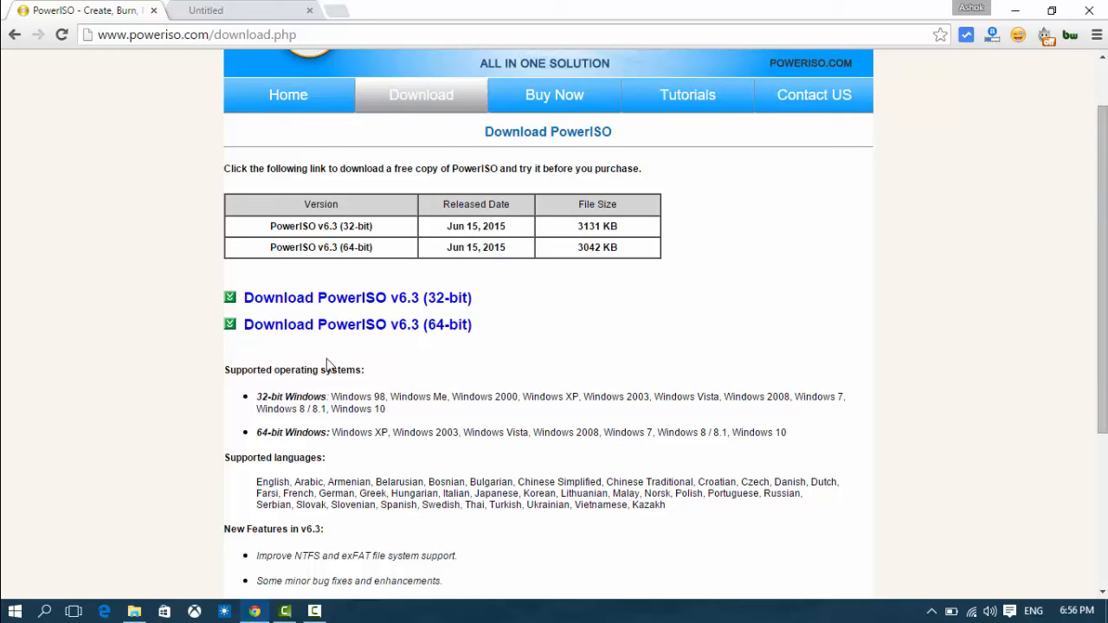
mouse_move(339, 324)
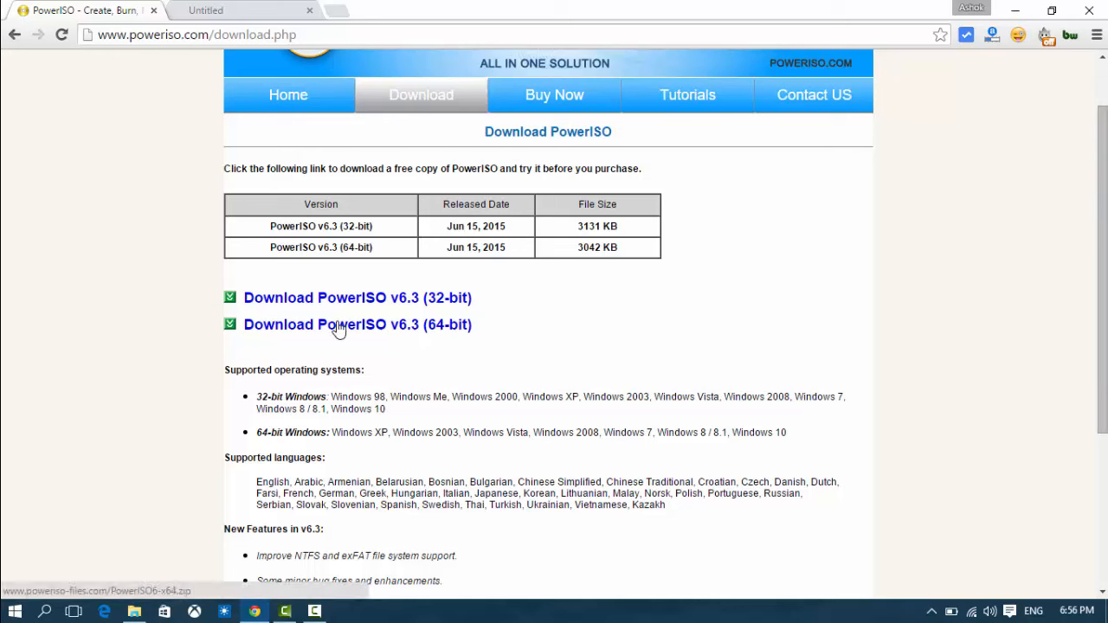
mouse_move(454, 336)
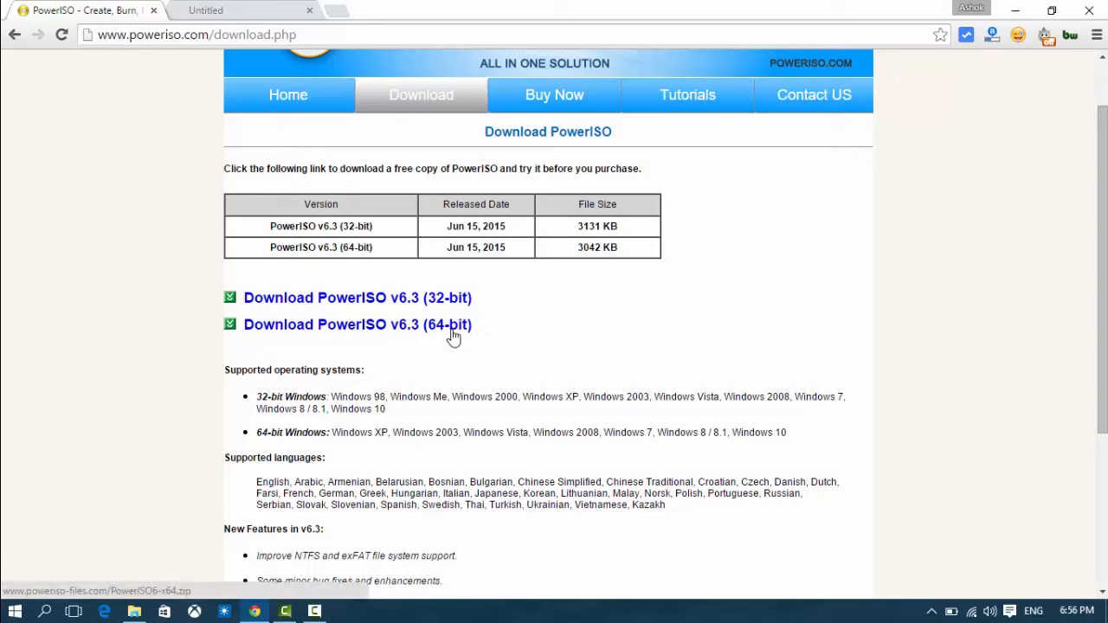
mouse_move(561, 354)
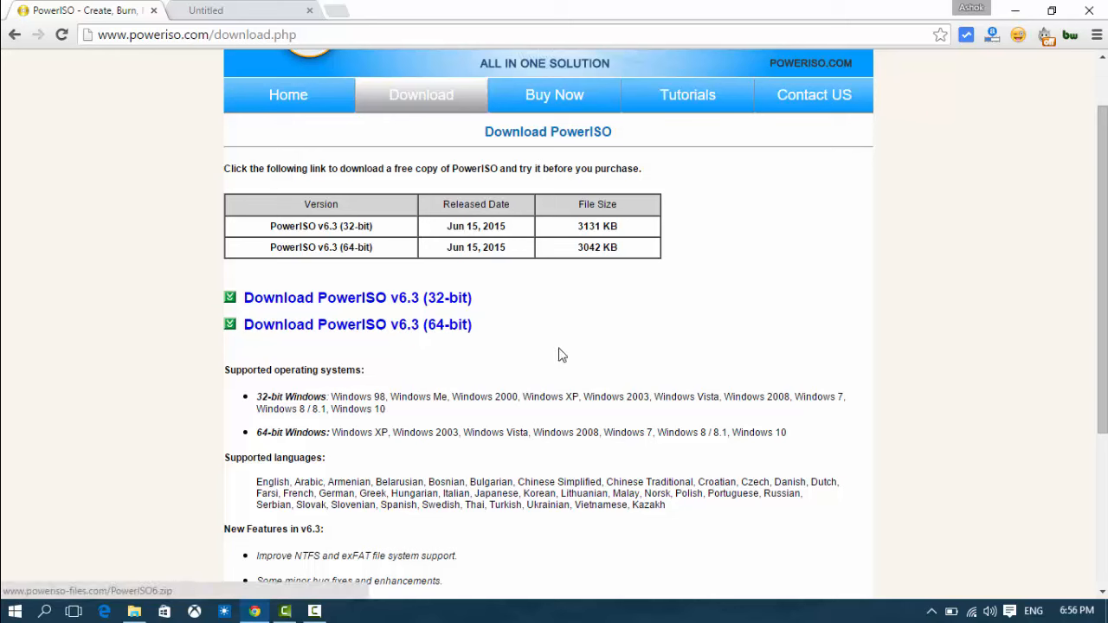
mouse_move(497, 324)
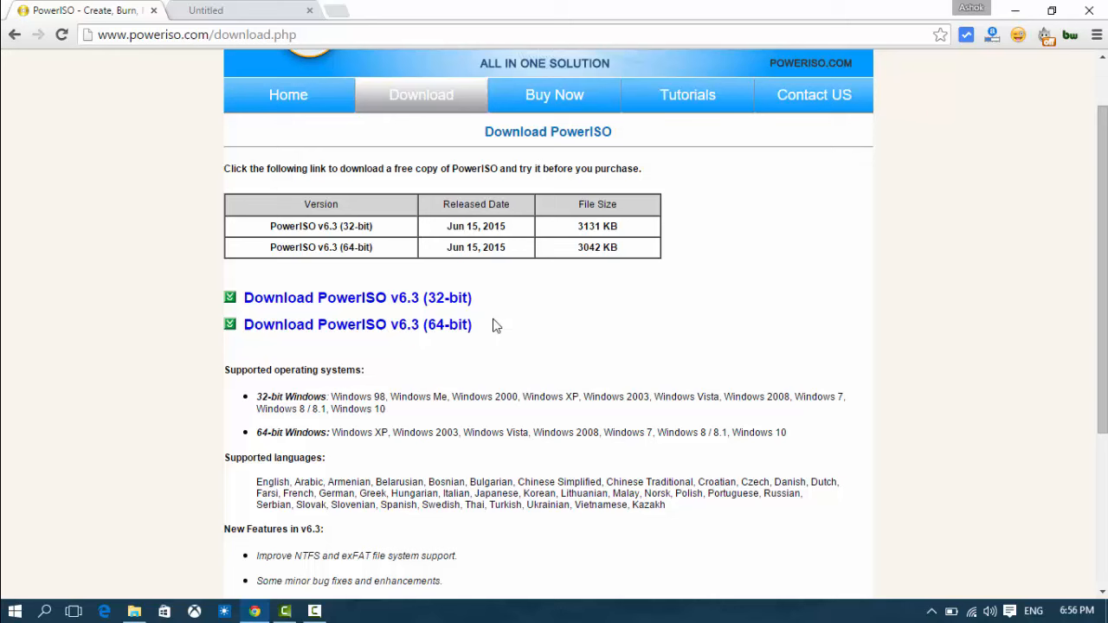
mouse_move(118, 361)
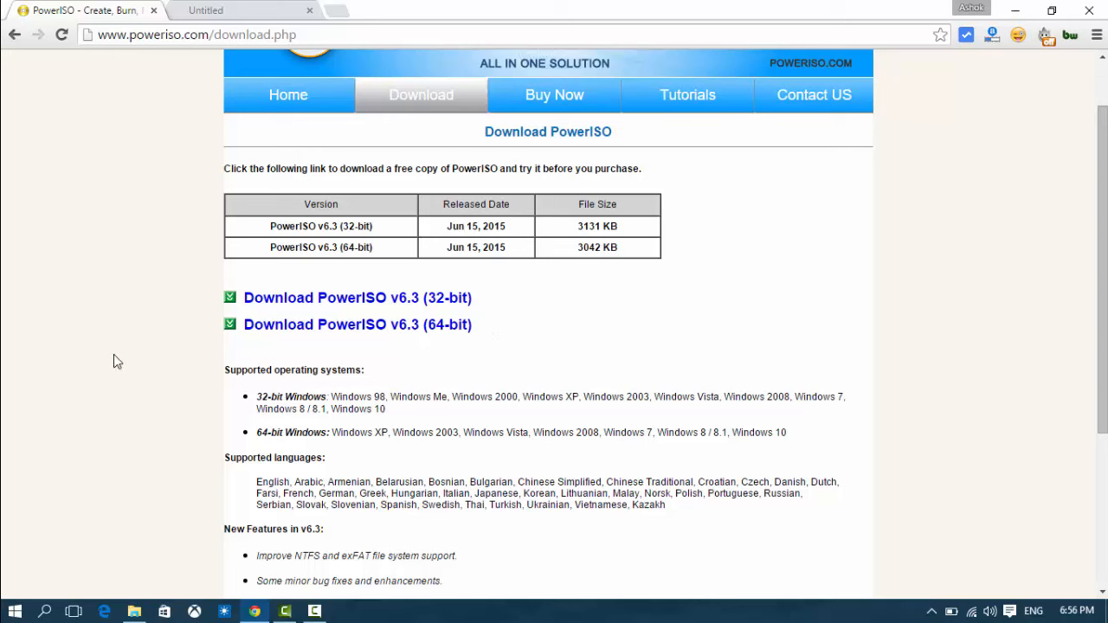
mouse_move(913, 148)
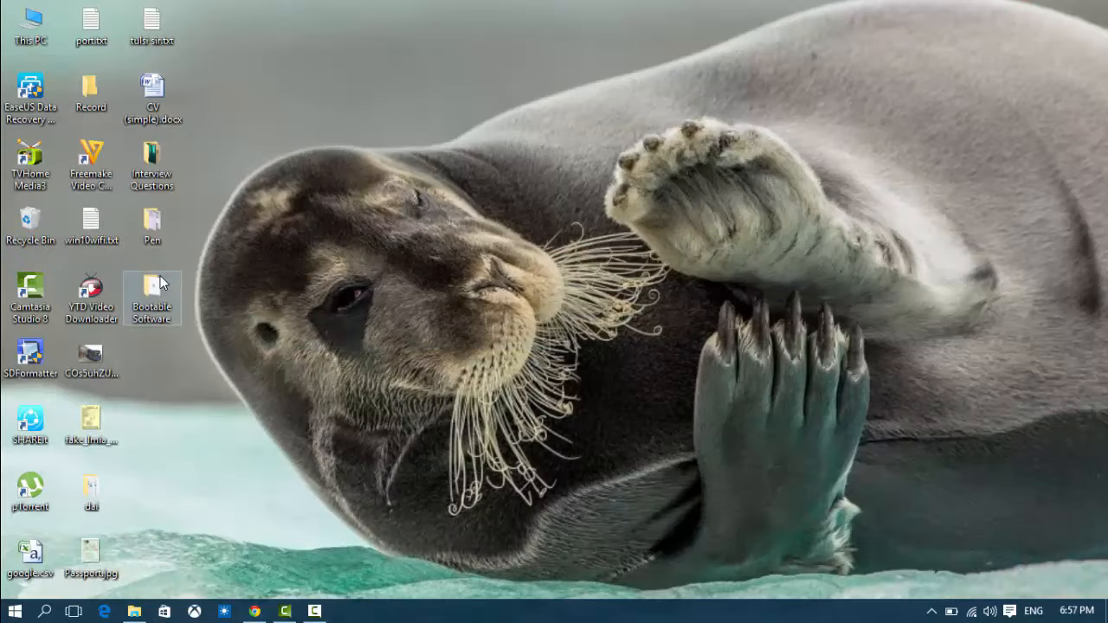
Launch PowerISO6-x64.exe from the Bootable Software folder to start setup
double_click(152, 298)
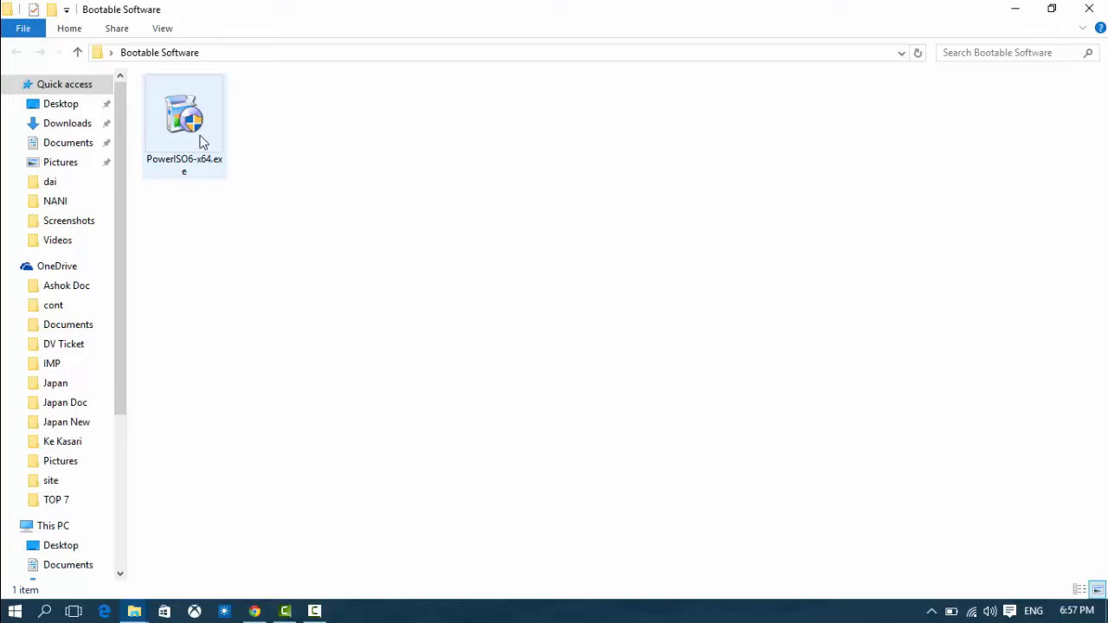
click(184, 121)
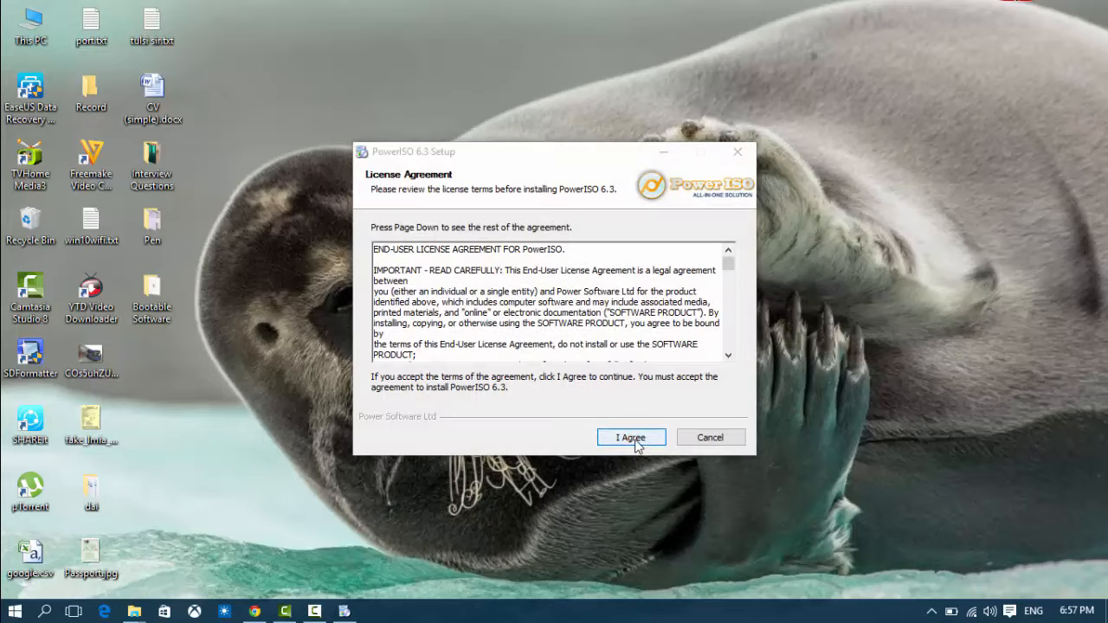
Accept the license and install PowerISO 6.3 into C:\Program Files\PowerISO, then close setup
click(631, 437)
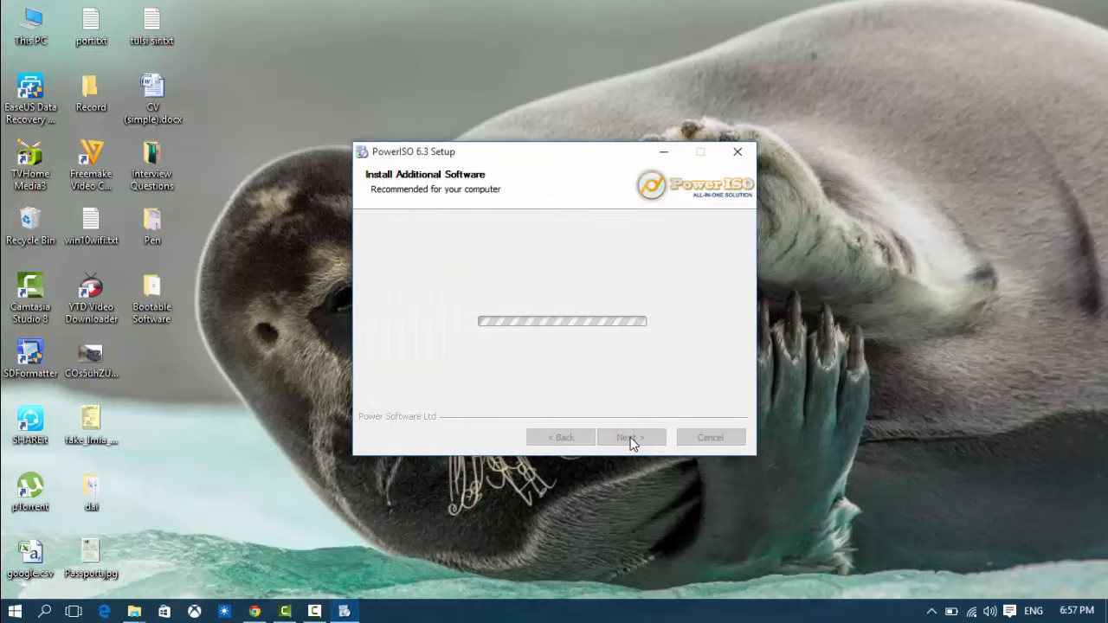
click(631, 437)
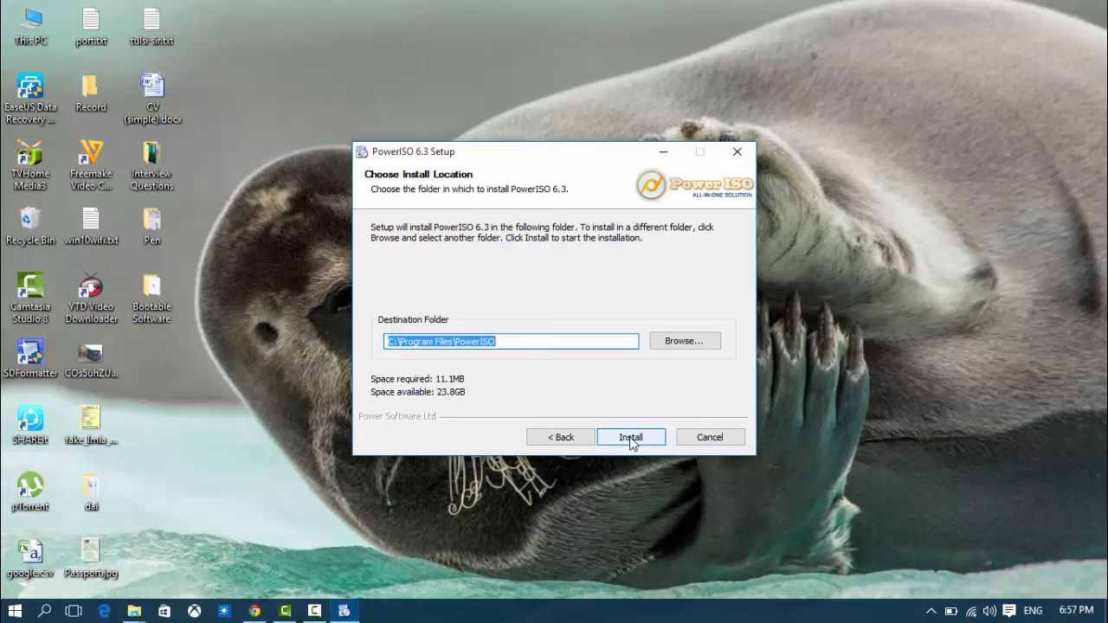
click(630, 436)
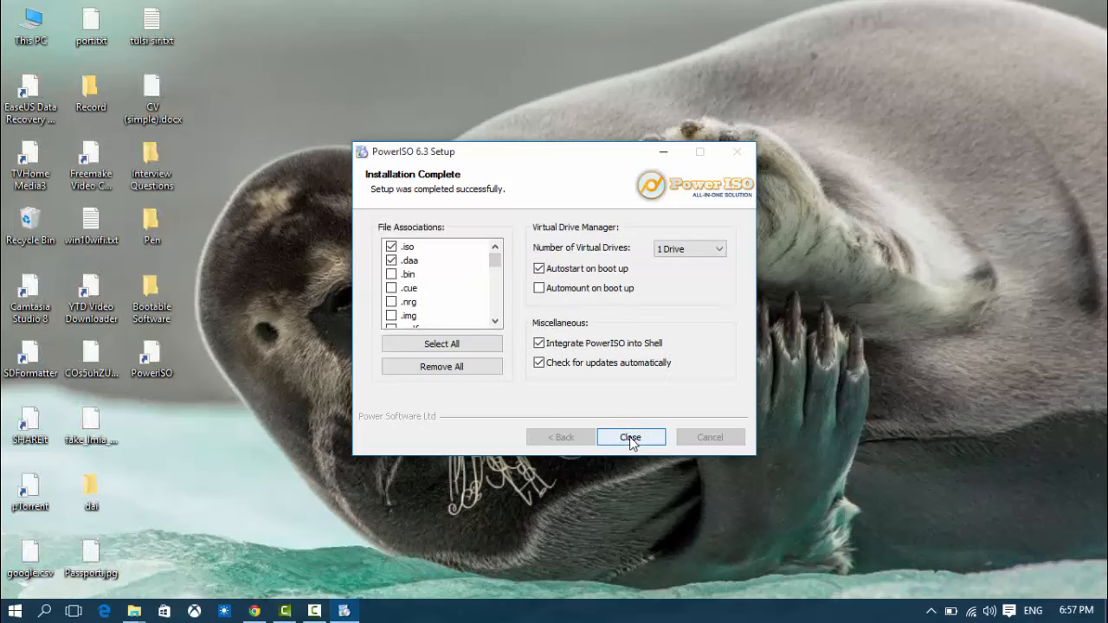
click(630, 436)
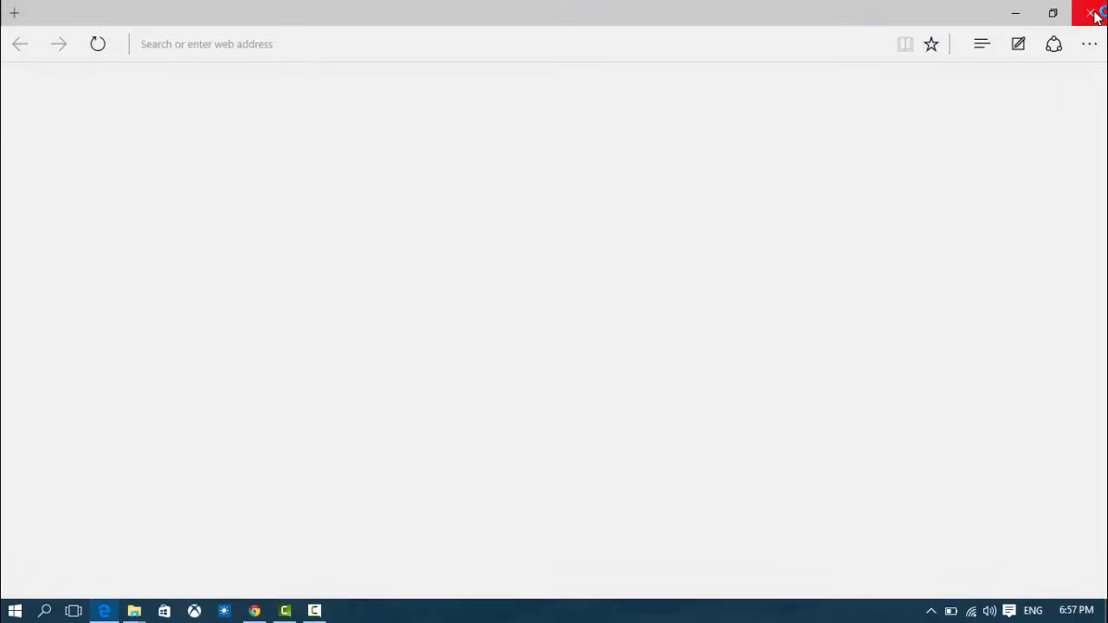
Close the blank Edge window and launch PowerISO from its desktop shortcut
click(1093, 14)
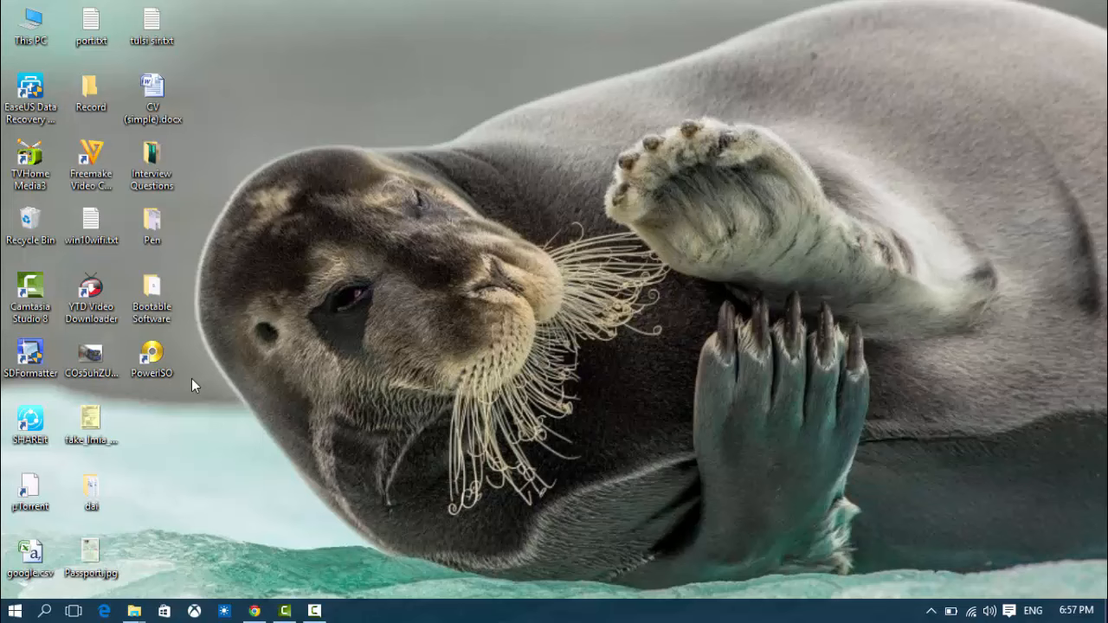
mouse_move(179, 381)
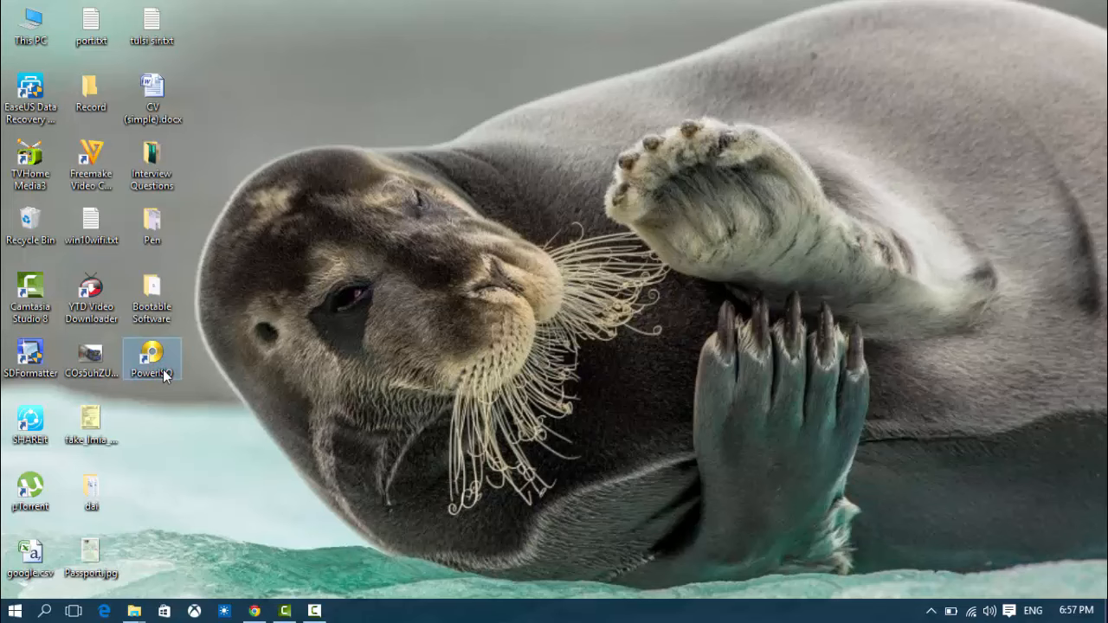
double_click(152, 357)
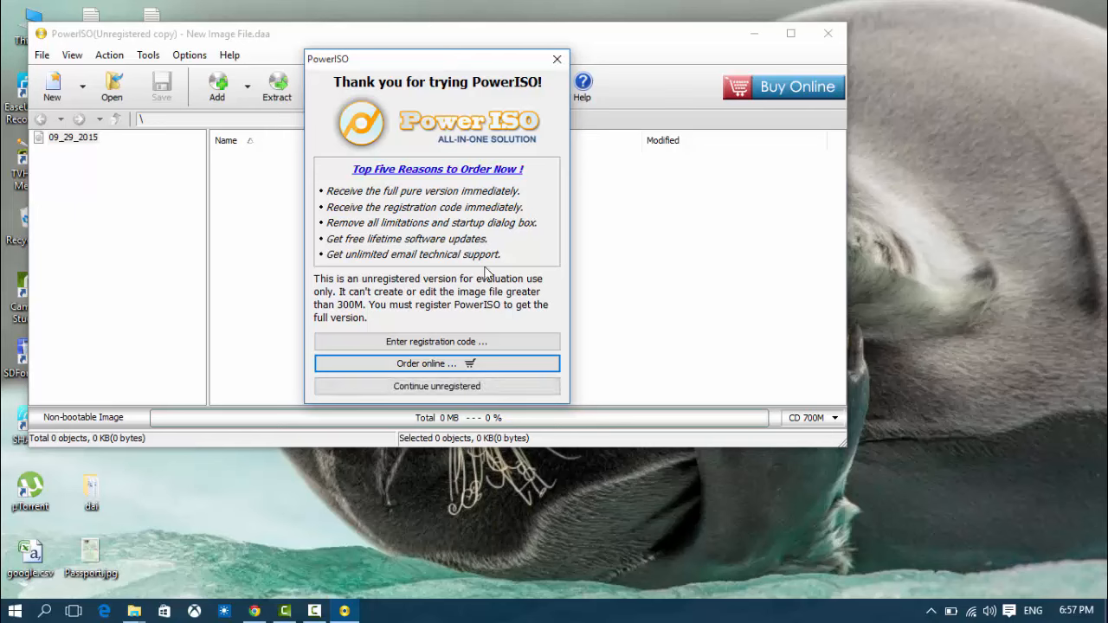
Continue unregistered and start Tools > Create Bootable USB Drive, relaunching as administrator
click(437, 386)
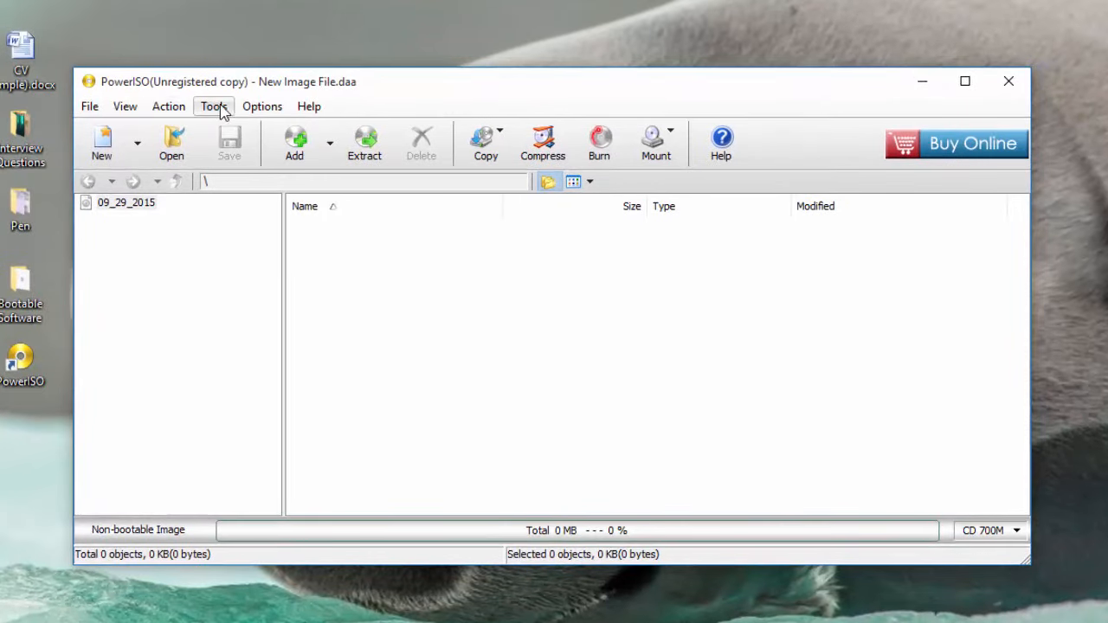
click(214, 105)
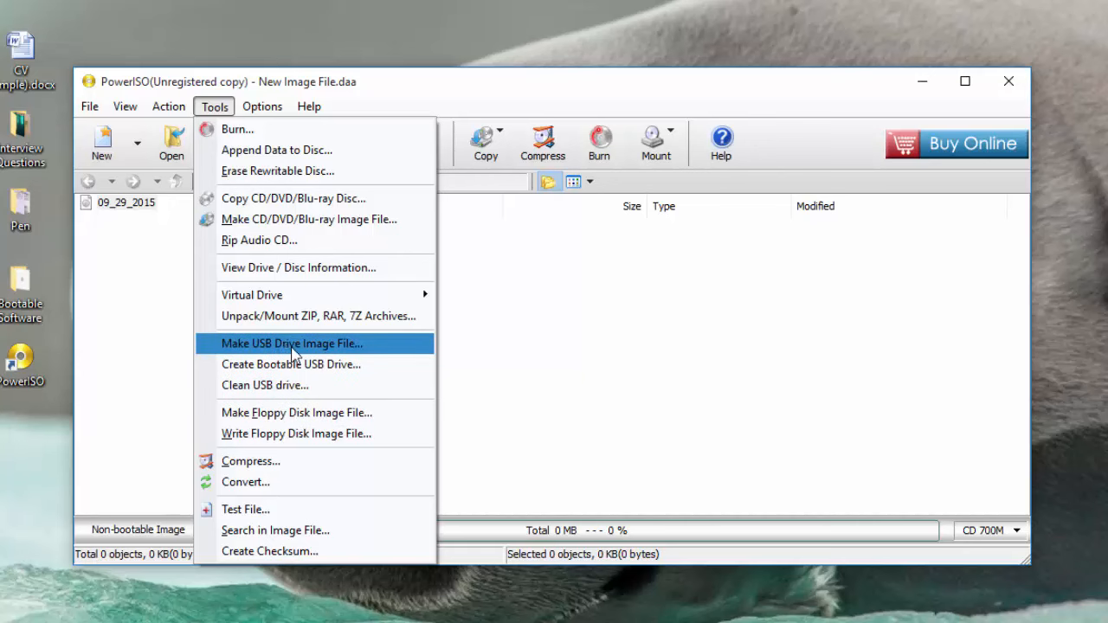
mouse_move(309, 364)
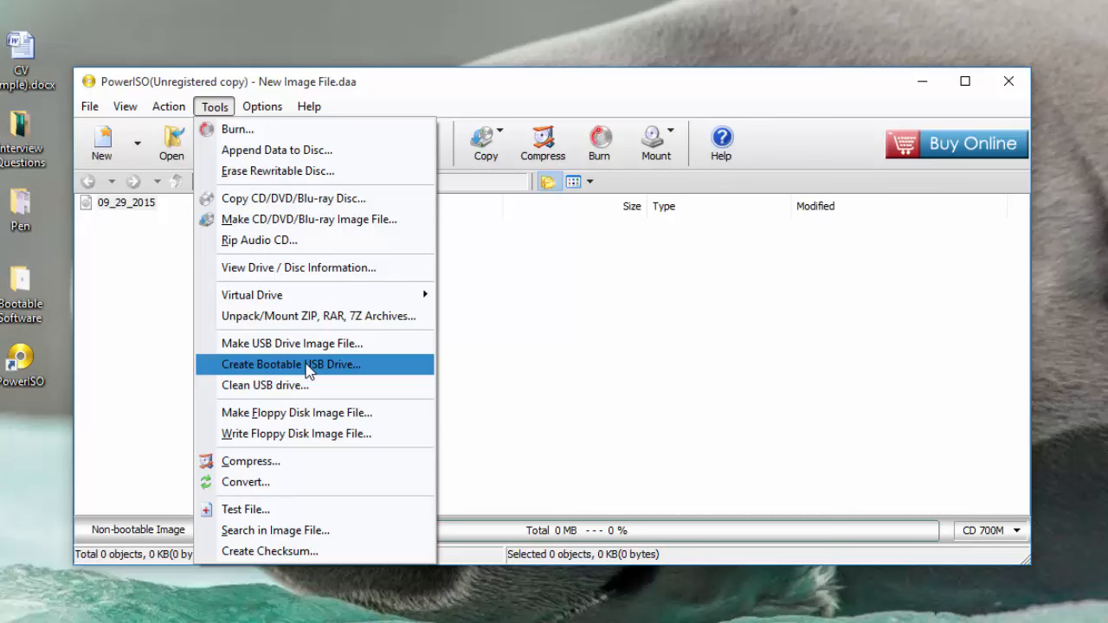
click(292, 364)
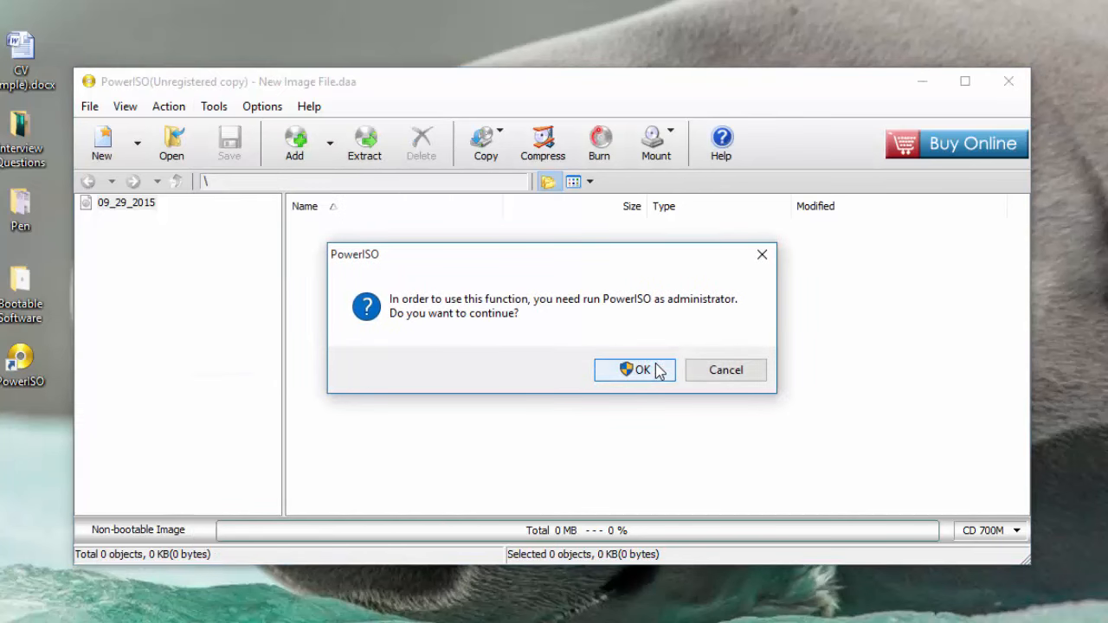
click(634, 370)
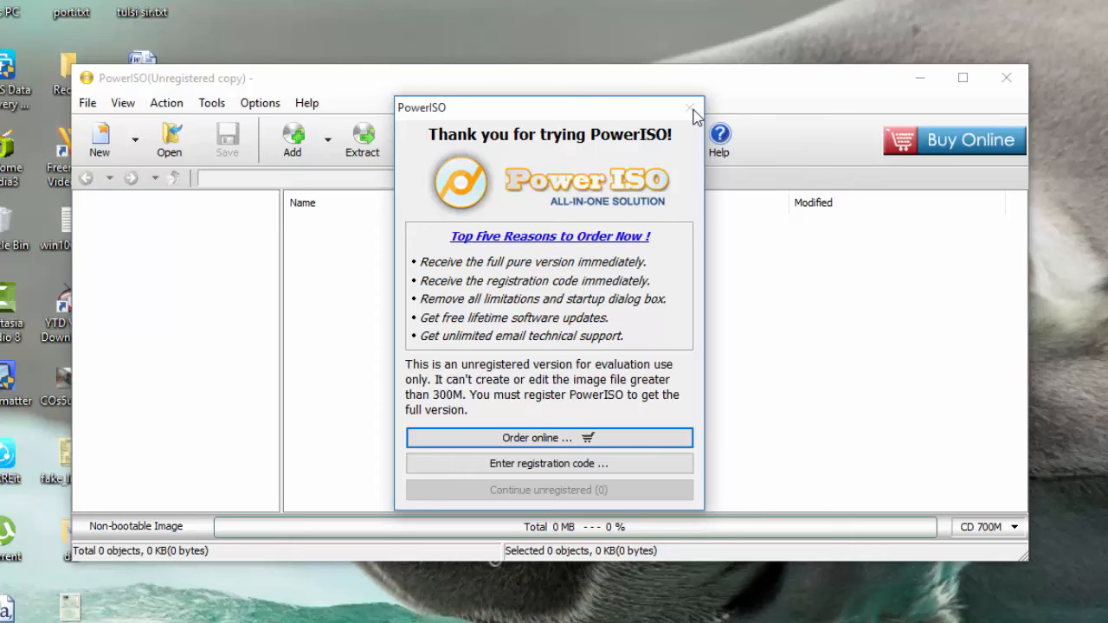
click(690, 107)
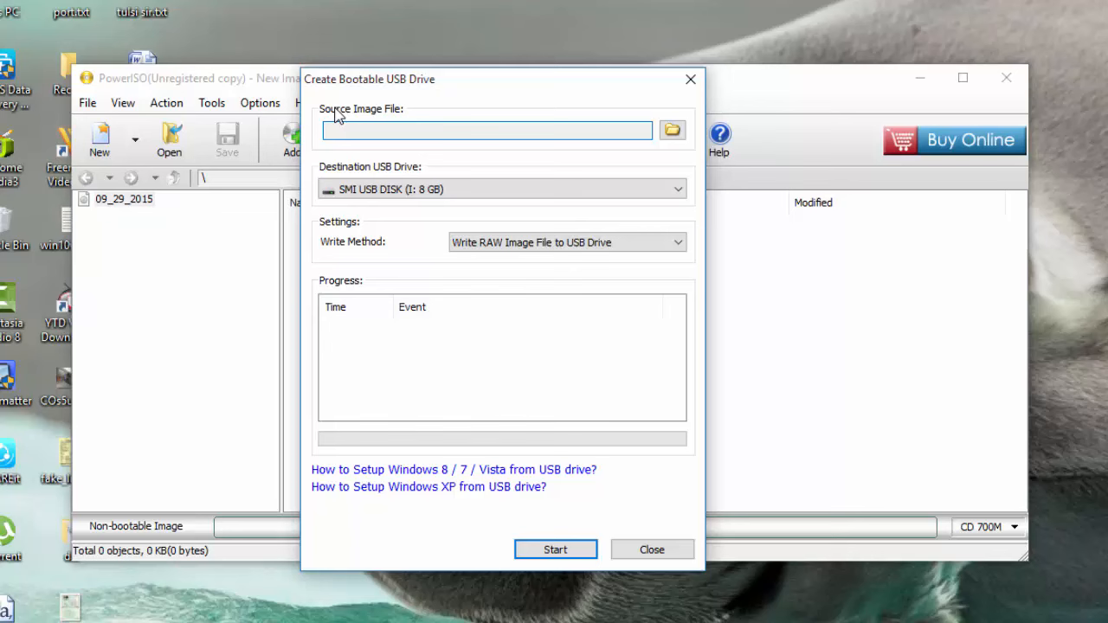
Choose F:\Windows10\Windows 10 Pro.iso as the source image file
click(672, 129)
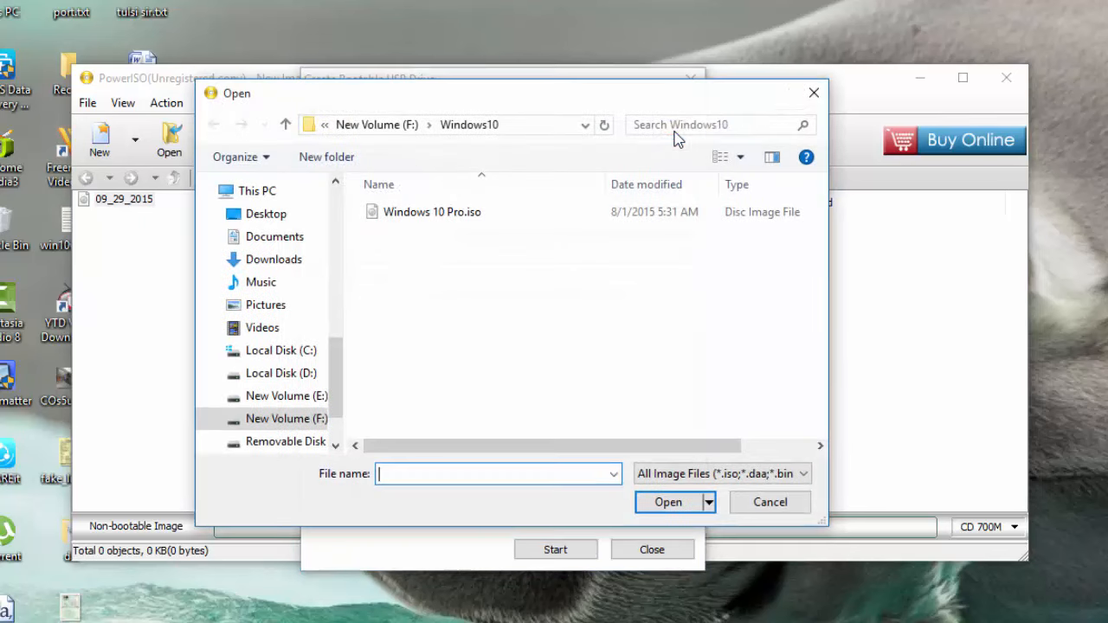
click(432, 212)
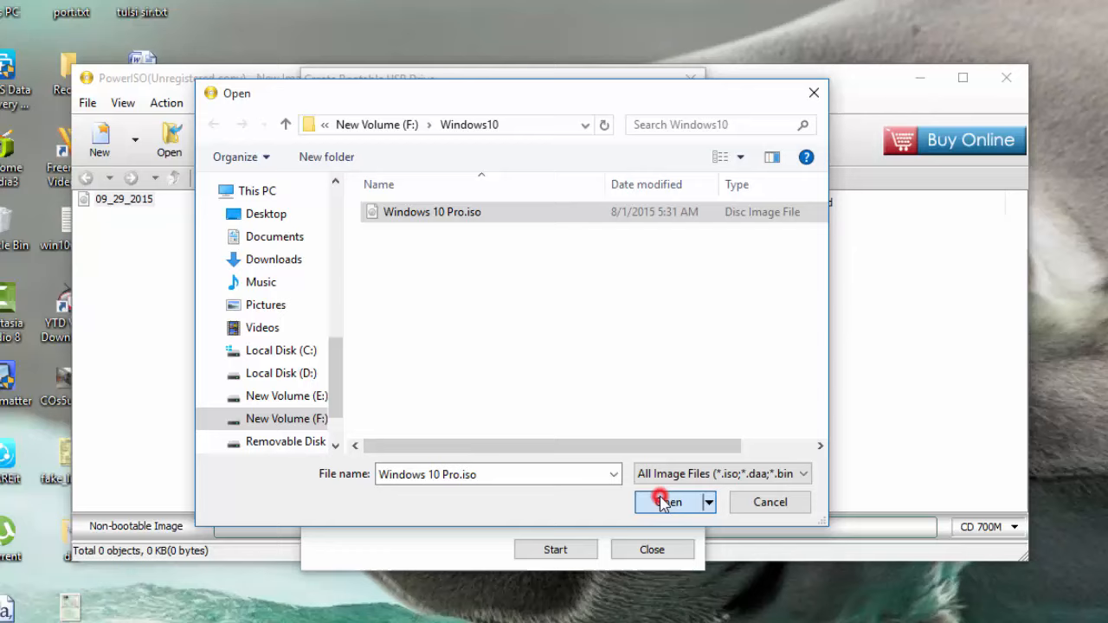
click(668, 502)
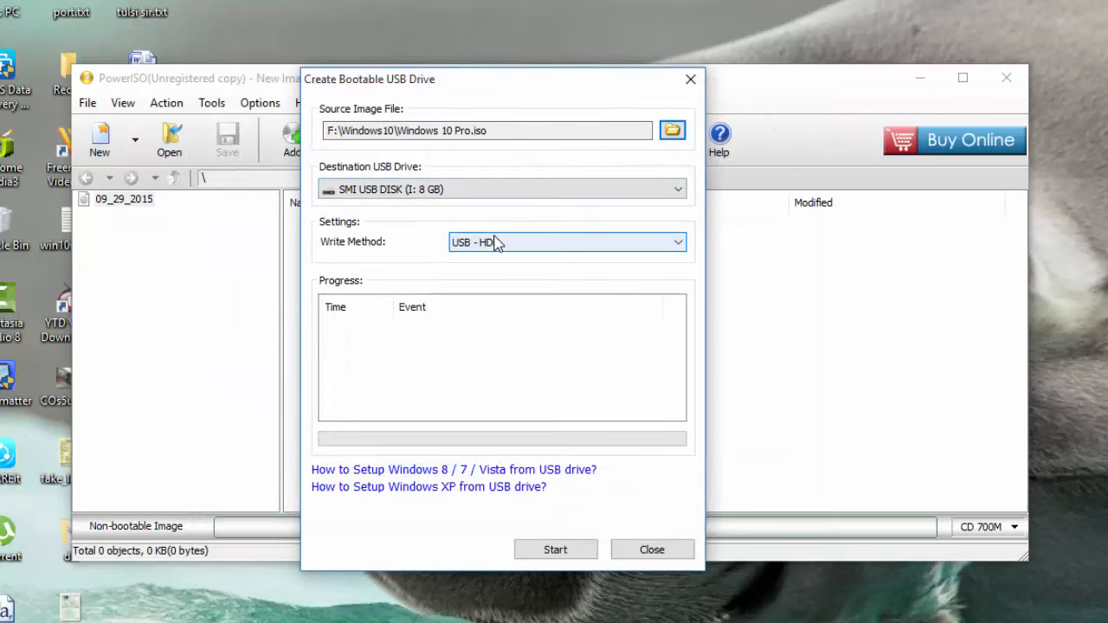
Select SMI USB DISK (I: 8 GB) as the destination and start writing the image
click(678, 189)
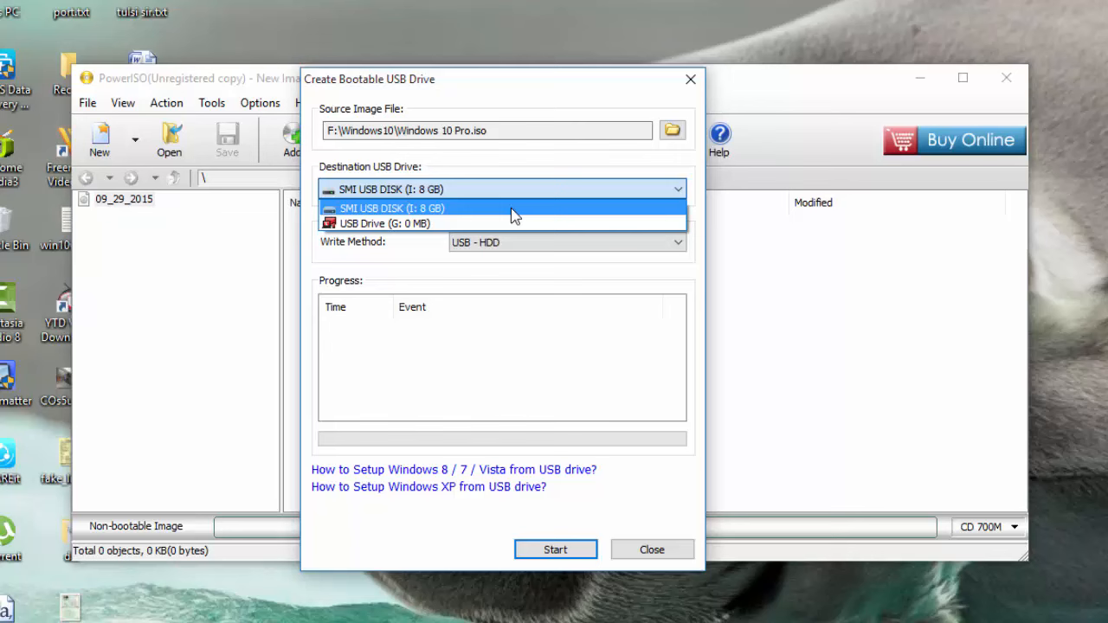
mouse_move(411, 212)
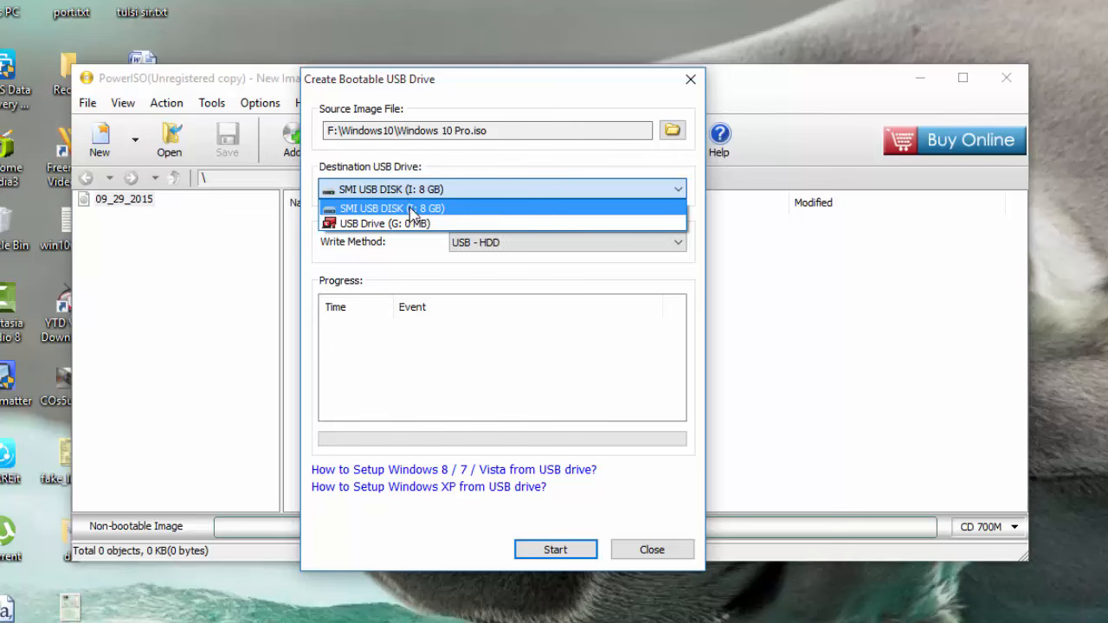
click(391, 208)
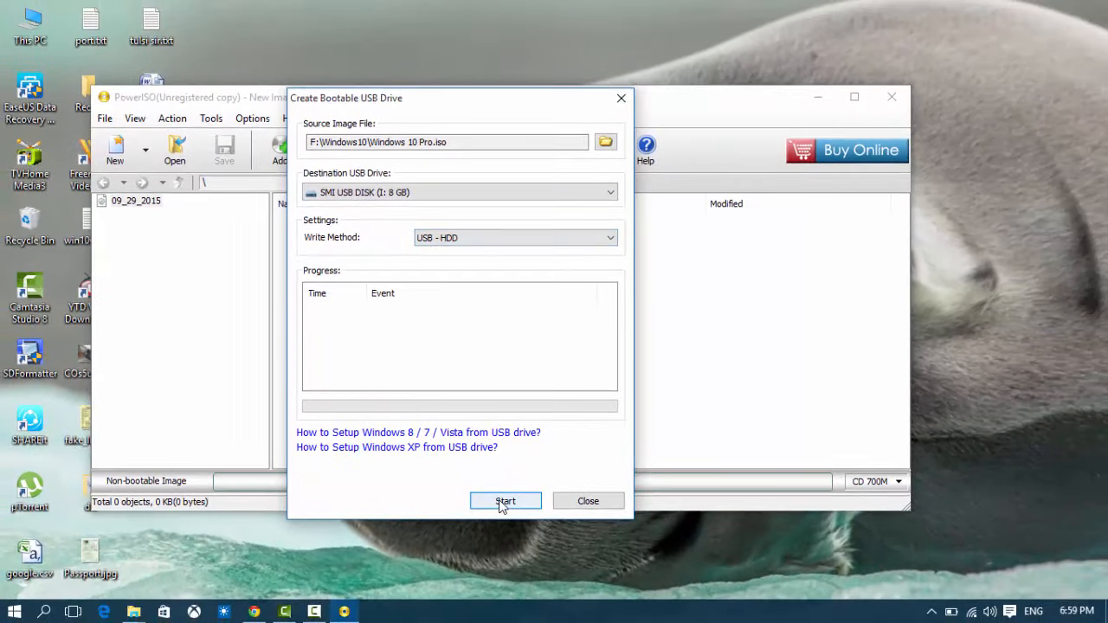
click(505, 500)
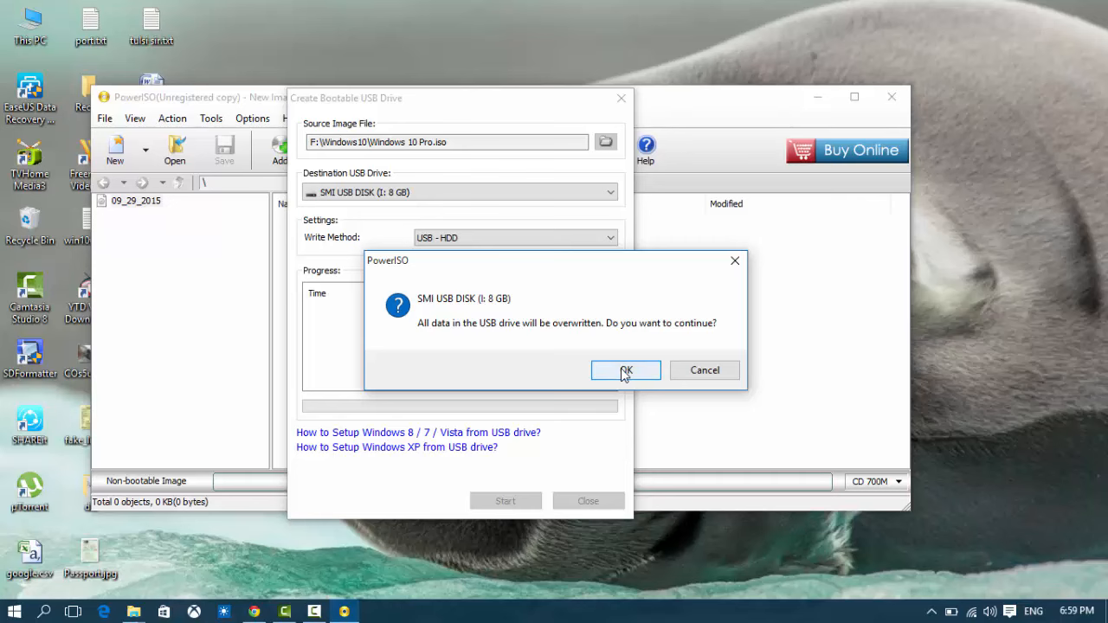
Confirm overwriting, acknowledge the successful write, close PowerISO and view ESD_ISO (I:) in This PC
click(626, 370)
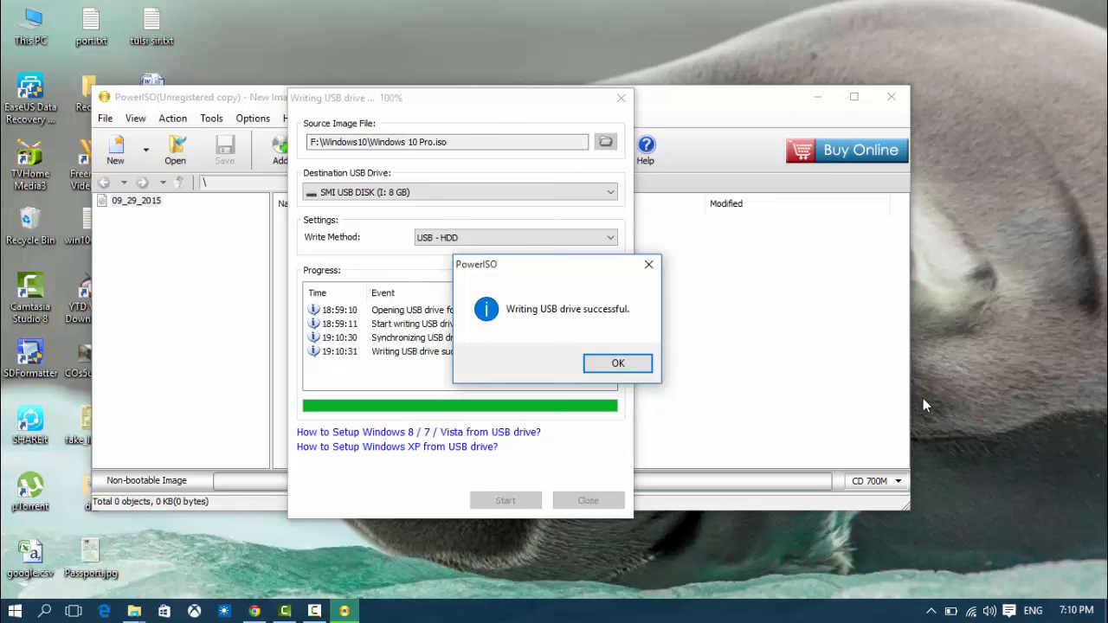
mouse_move(618, 363)
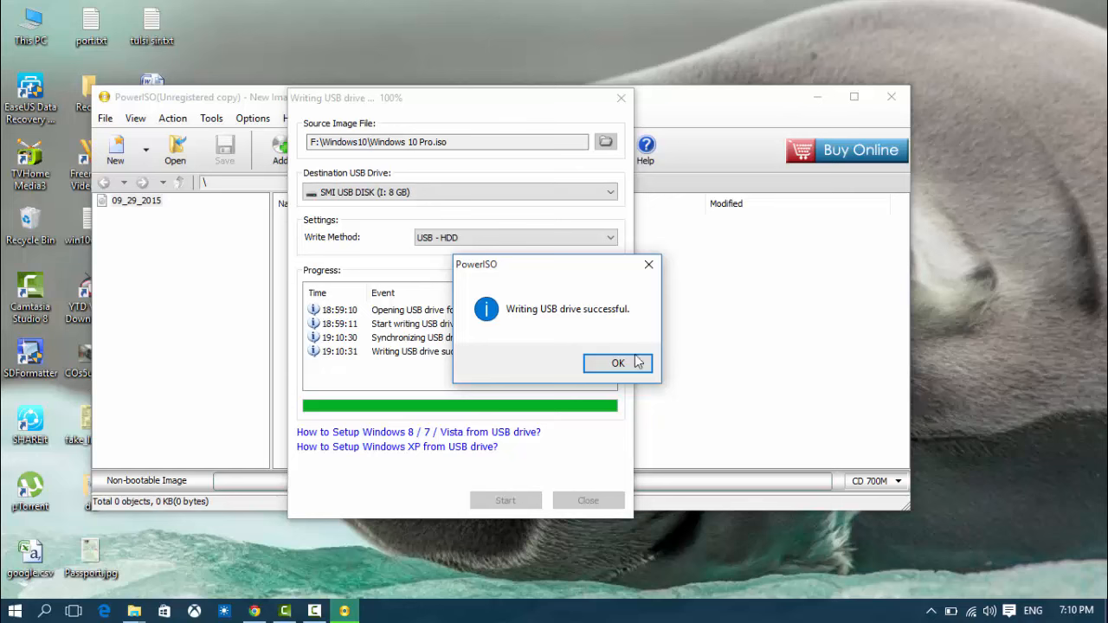
click(618, 363)
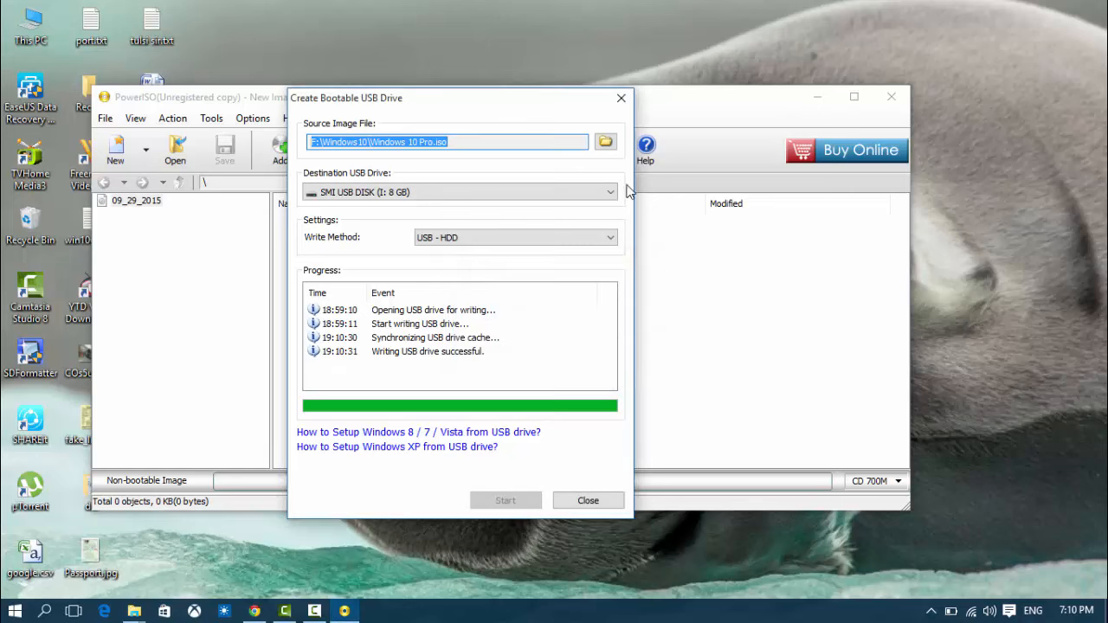
click(587, 500)
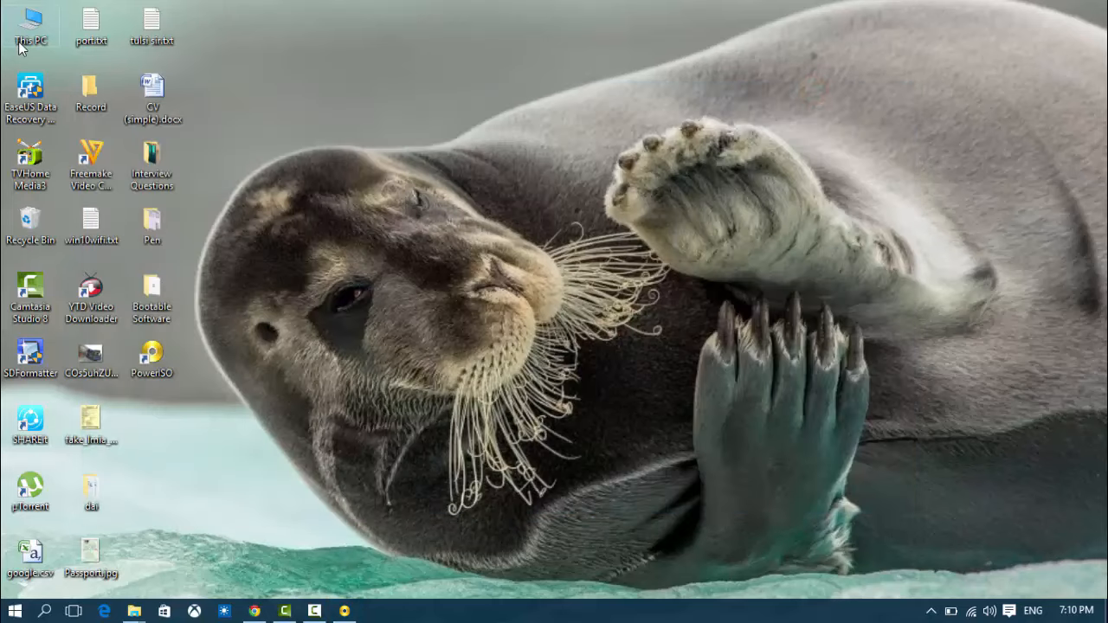
double_click(30, 28)
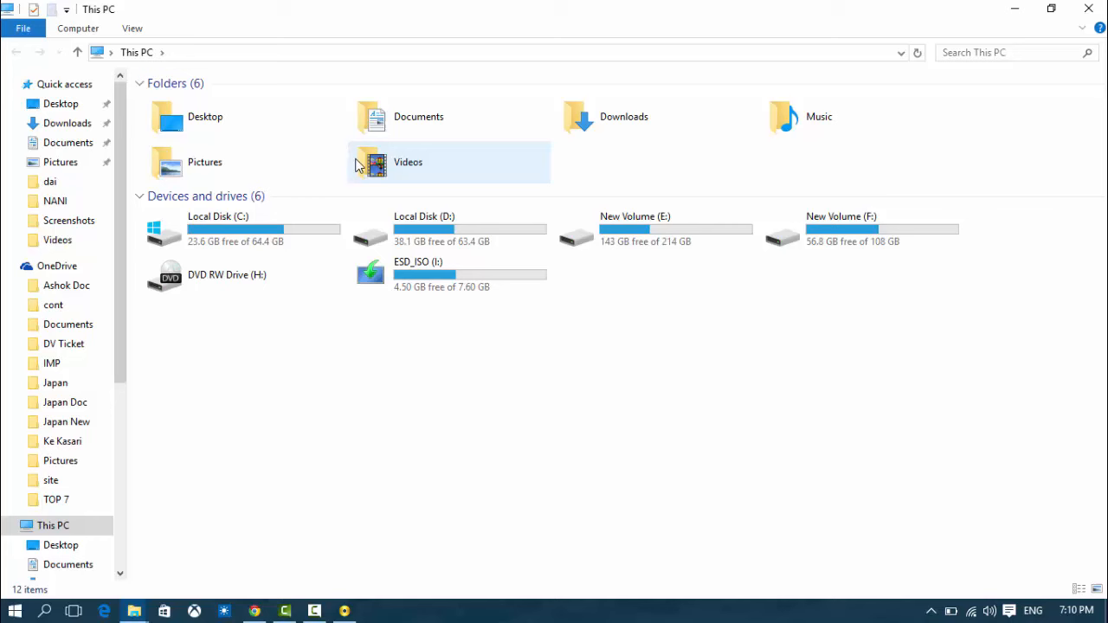